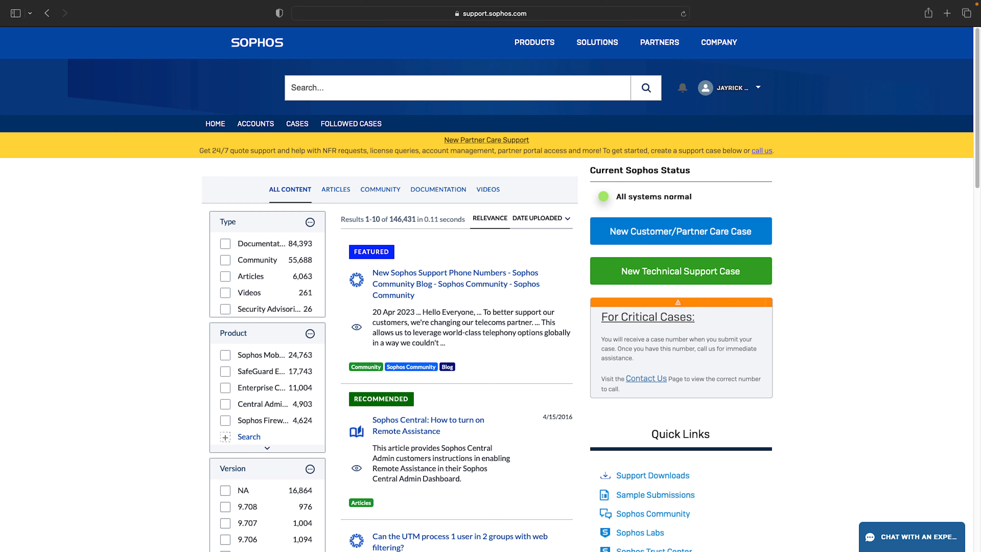
pyautogui.moveTo(206, 192)
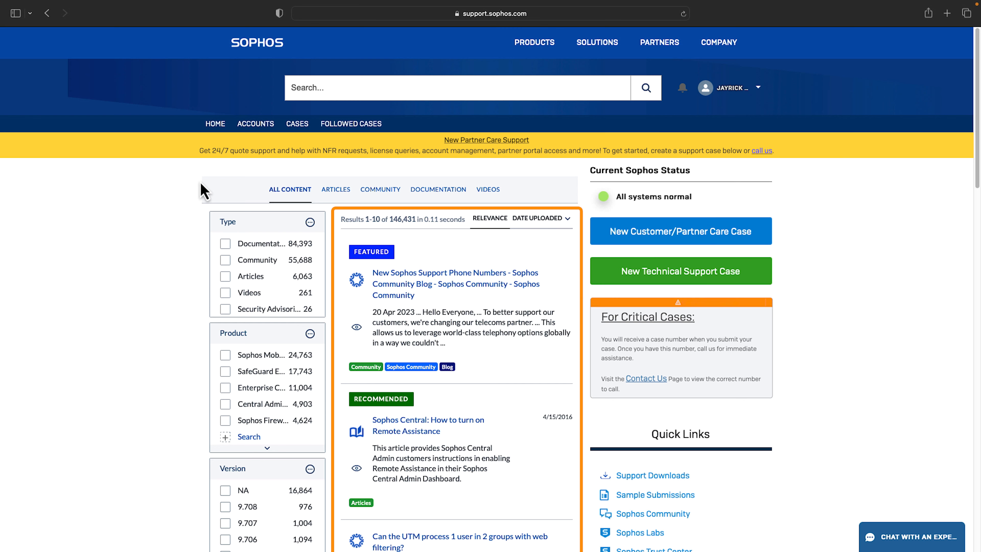
# Step: Search support content for 'tamper protection', narrowed to English articles, Documentation and Central Admin Dashboard
pyautogui.scroll(-3)
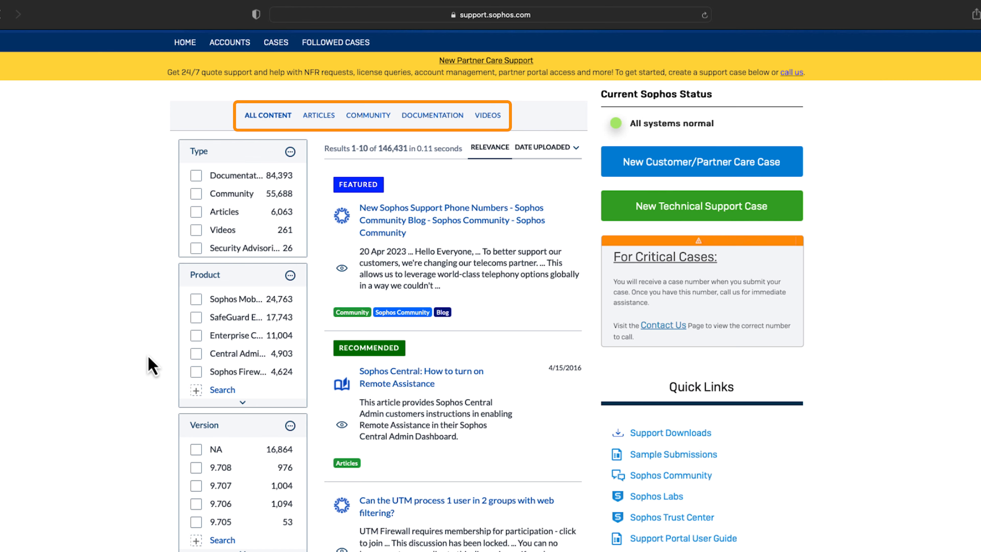
pyautogui.click(318, 115)
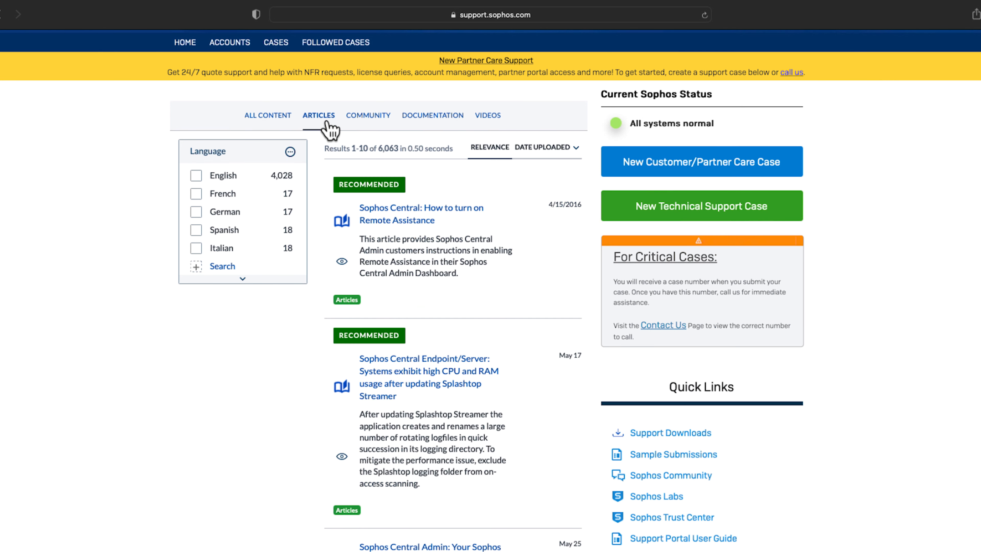
pyautogui.click(195, 175)
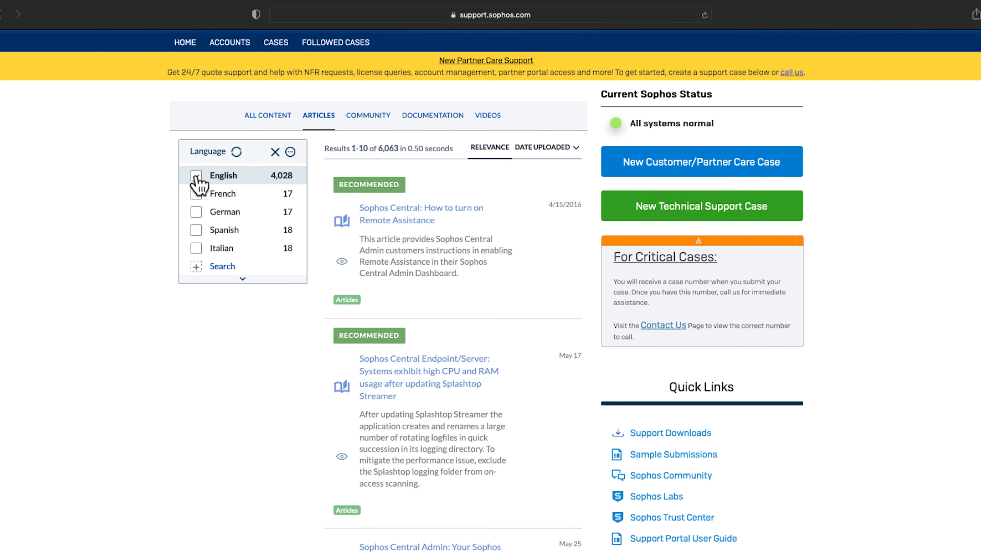
pyautogui.click(196, 175)
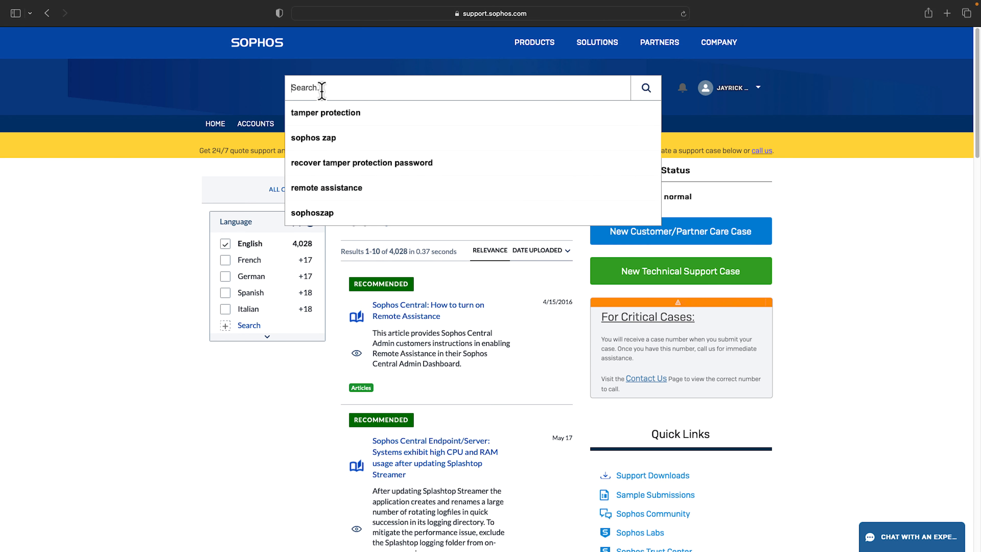
pyautogui.click(325, 112)
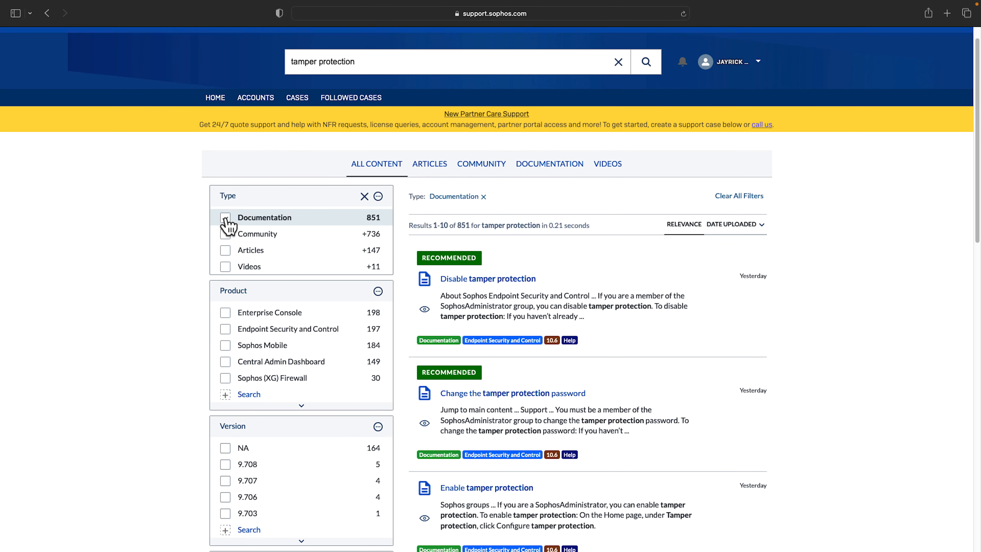
pyautogui.click(225, 361)
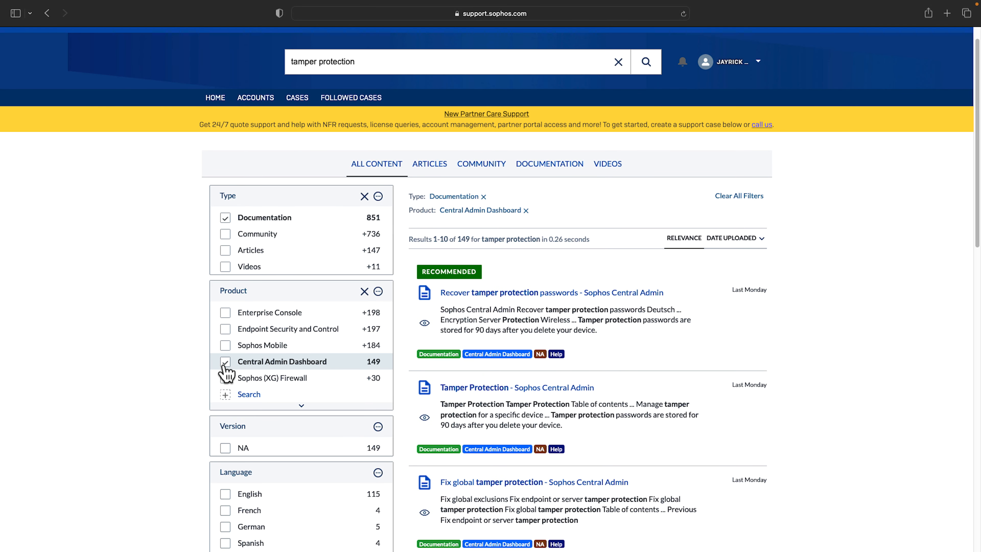
pyautogui.click(619, 61)
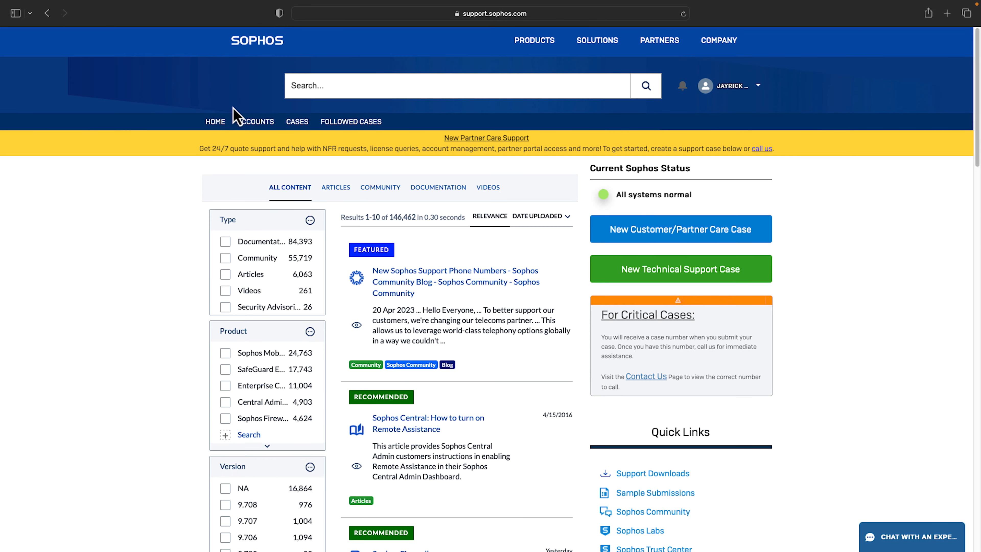
pyautogui.scroll(-3)
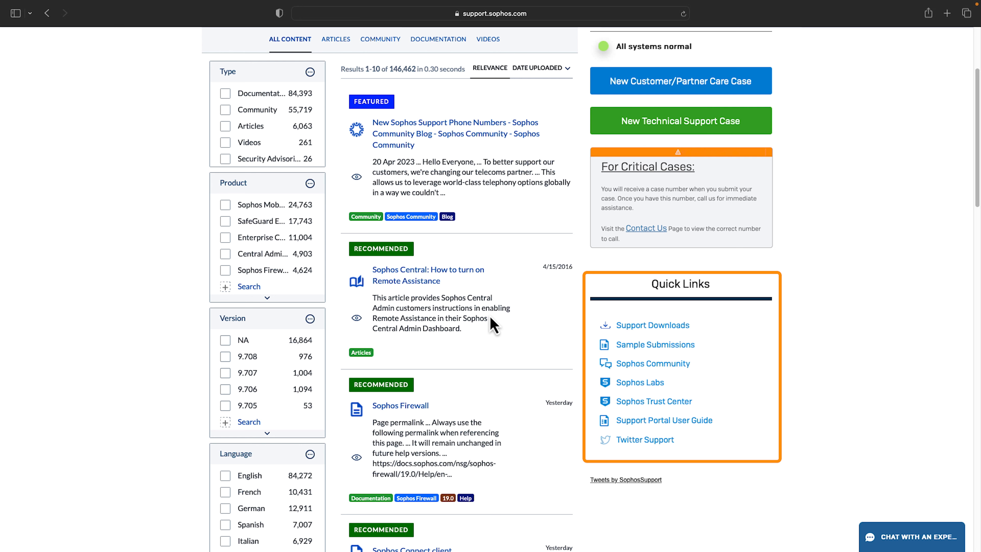
pyautogui.scroll(3)
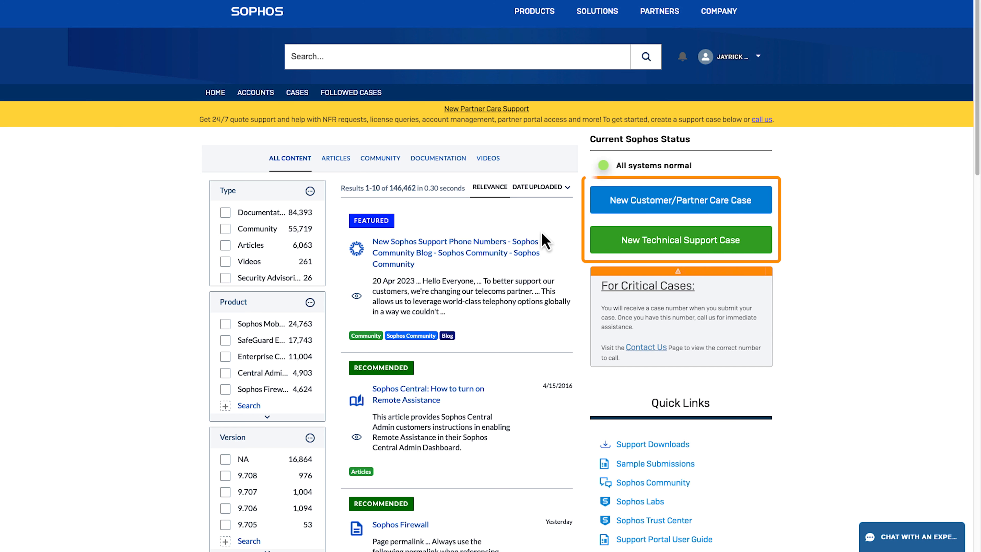
pyautogui.moveTo(605, 250)
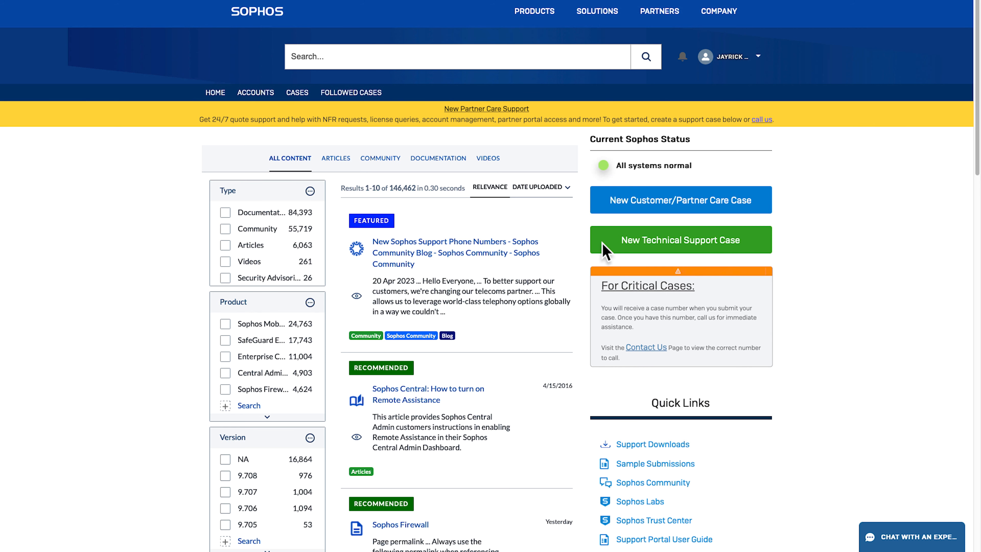
# Step: Start a new technical support case for account MSP_Demo with severity Low
pyautogui.click(680, 240)
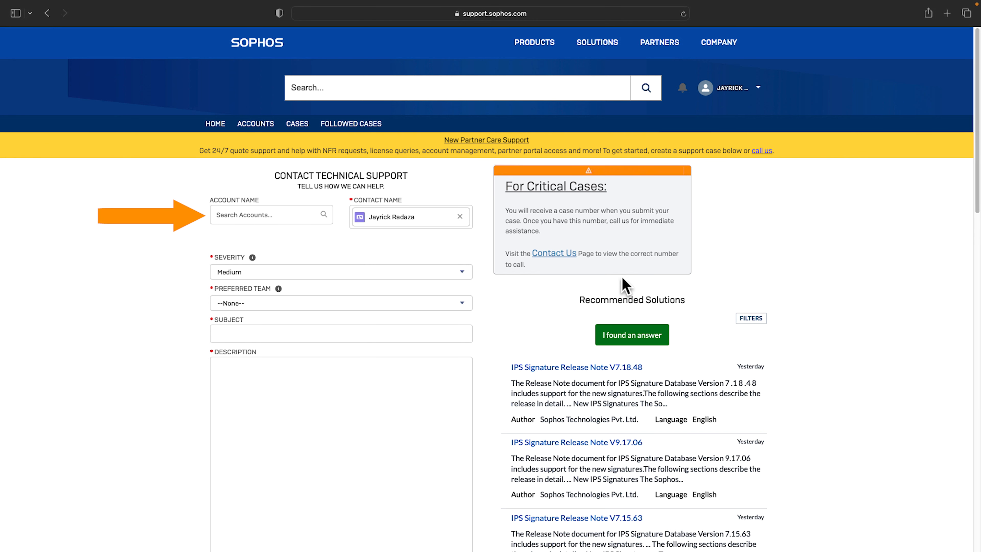
pyautogui.write('MSP')
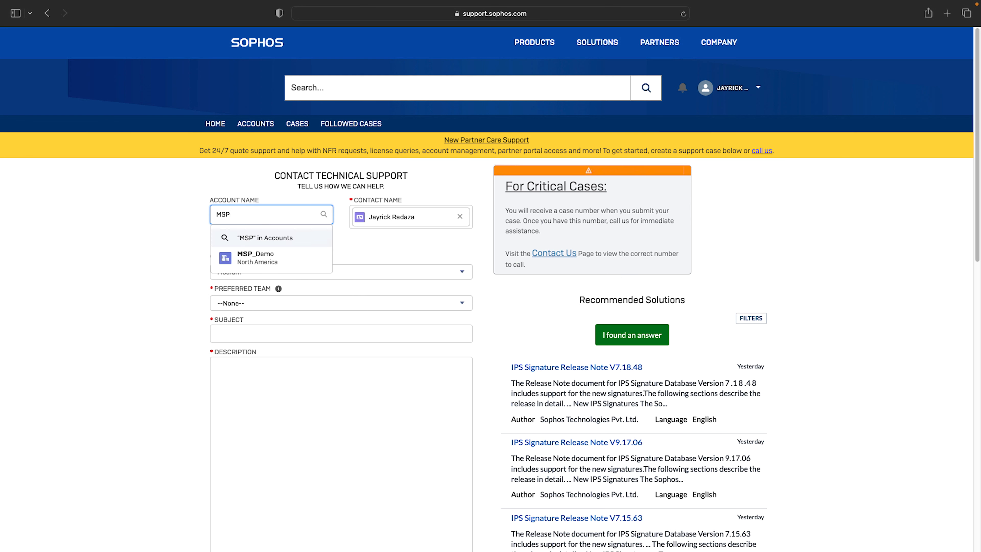
pyautogui.click(255, 257)
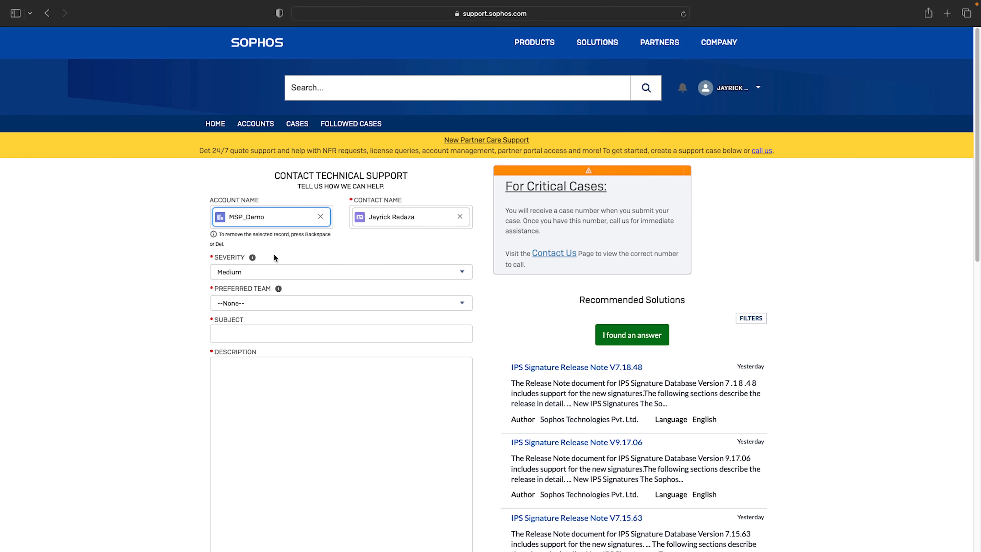
pyautogui.click(341, 271)
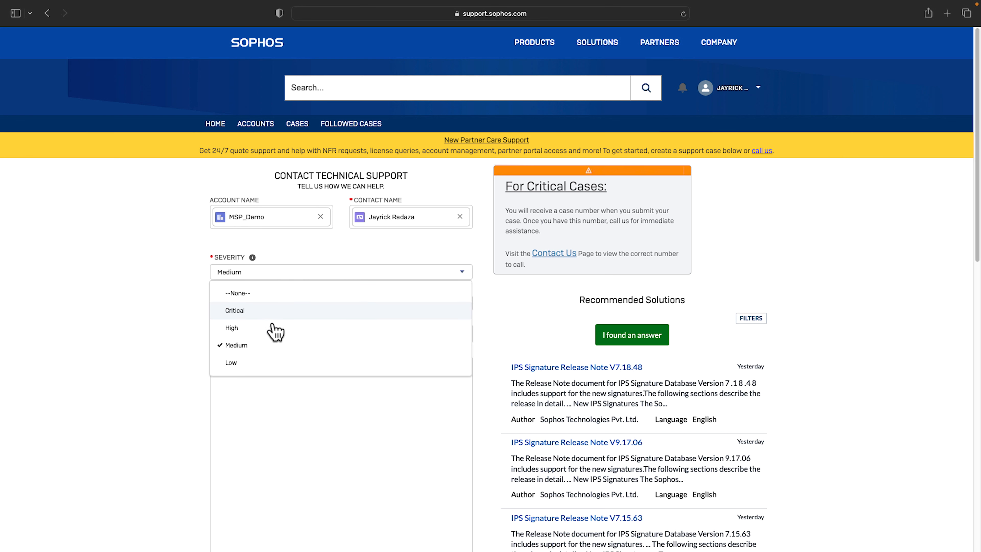
pyautogui.click(231, 362)
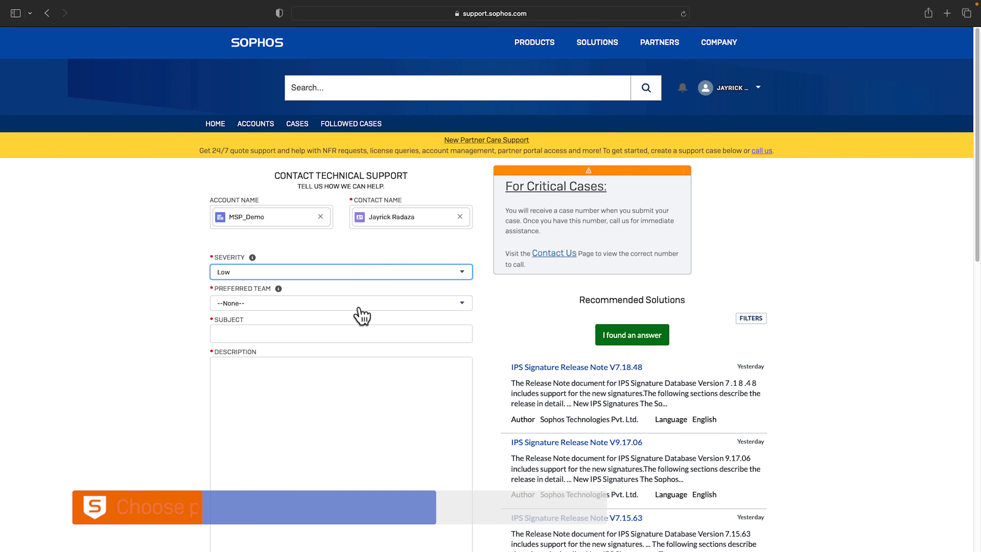
# Step: Choose Global Support Team (in English) as the case's preferred team
pyautogui.click(341, 303)
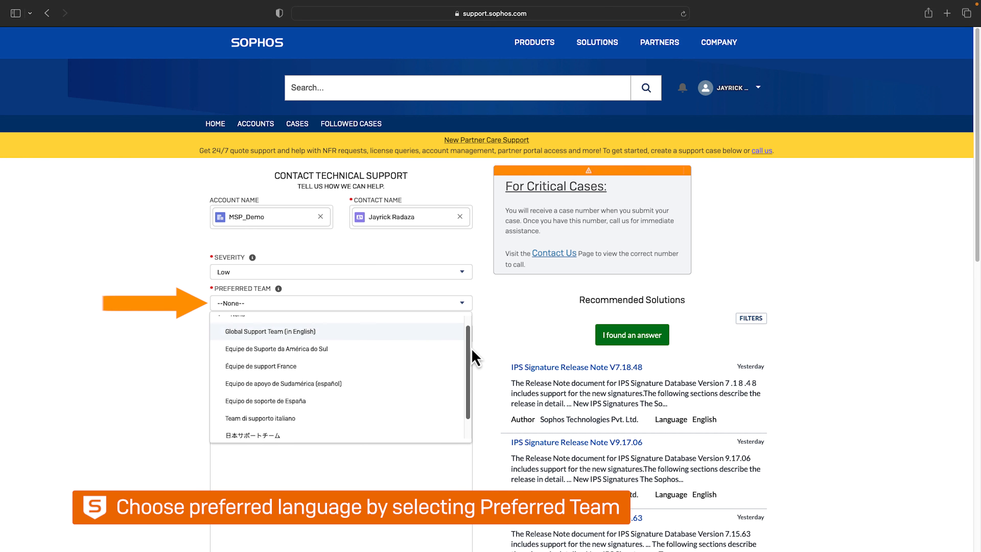
pyautogui.scroll(-3)
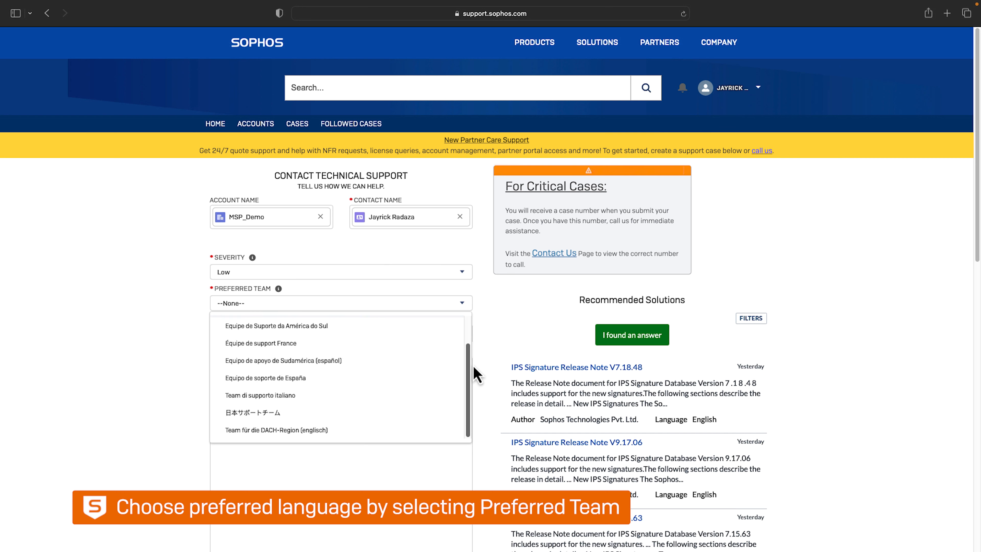
pyautogui.scroll(3)
pyautogui.write('Tamper P')
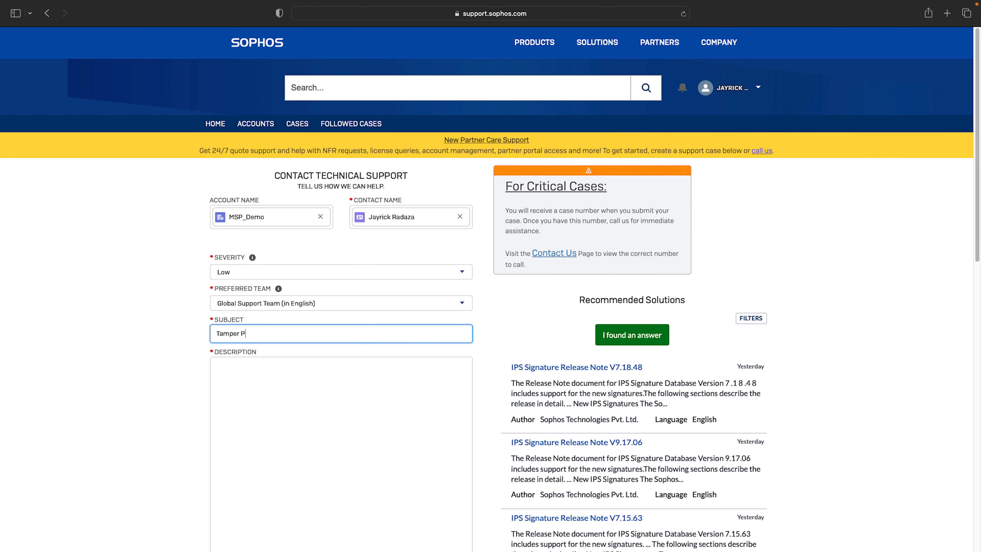
# Step: Enter the subject 'Tamper Protection' with a description and steps to reproduce
pyautogui.scroll(-3)
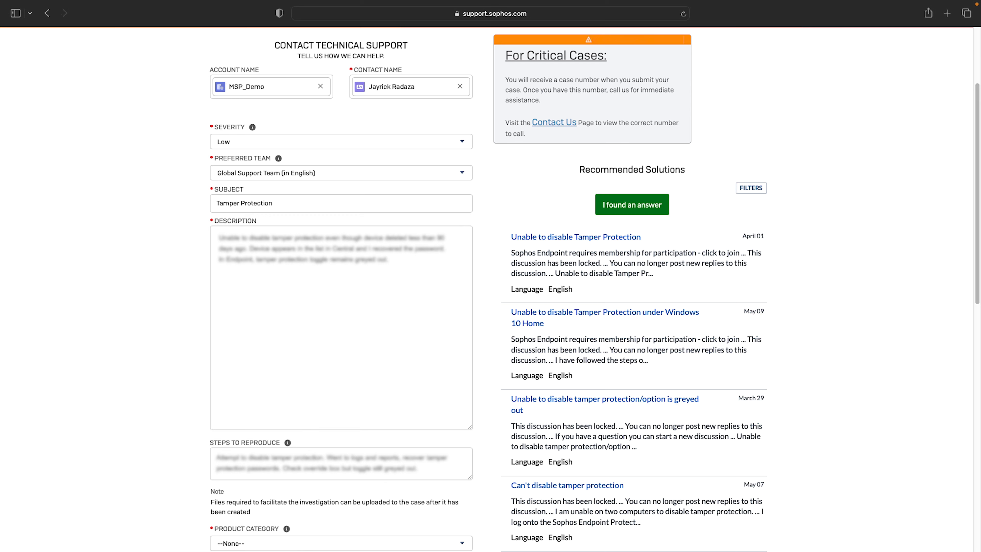
pyautogui.scroll(-3)
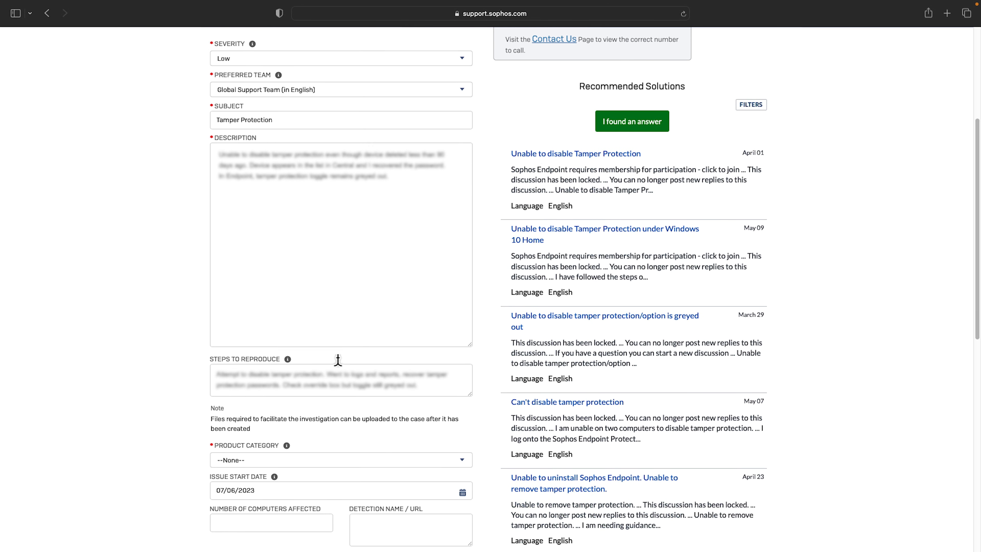
# Step: Set product category to Endpoint & Server Protection and submit the case
pyautogui.click(340, 367)
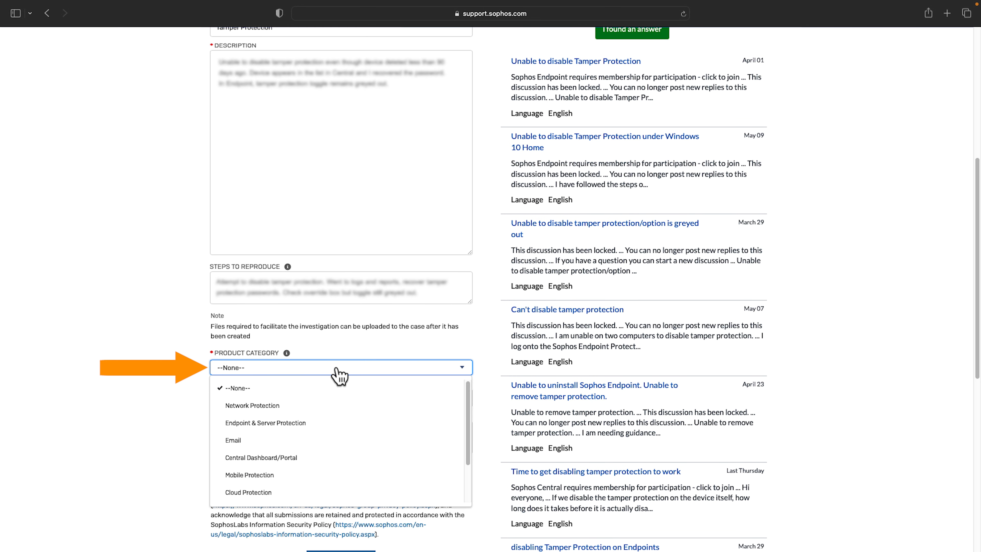
pyautogui.moveTo(335, 433)
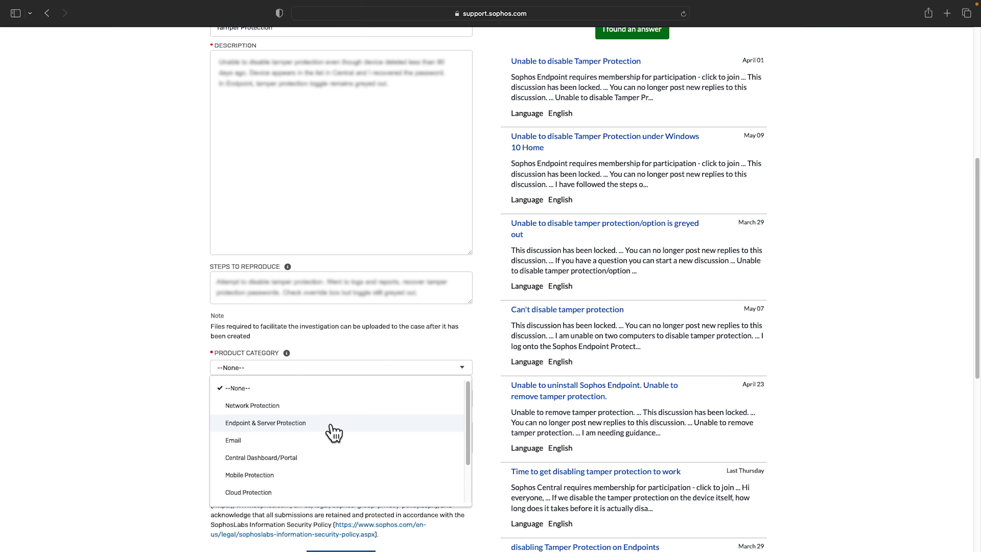
pyautogui.click(265, 423)
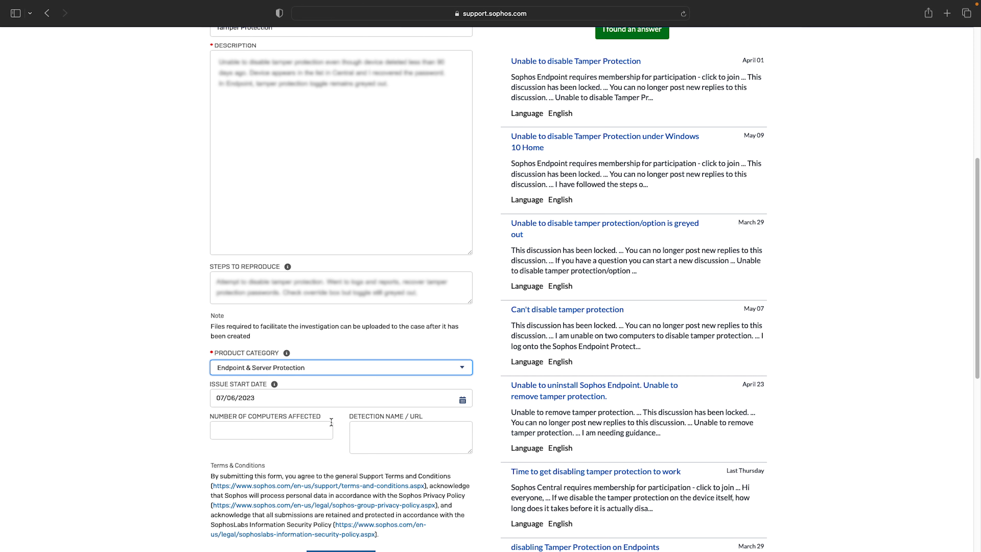
pyautogui.scroll(-3)
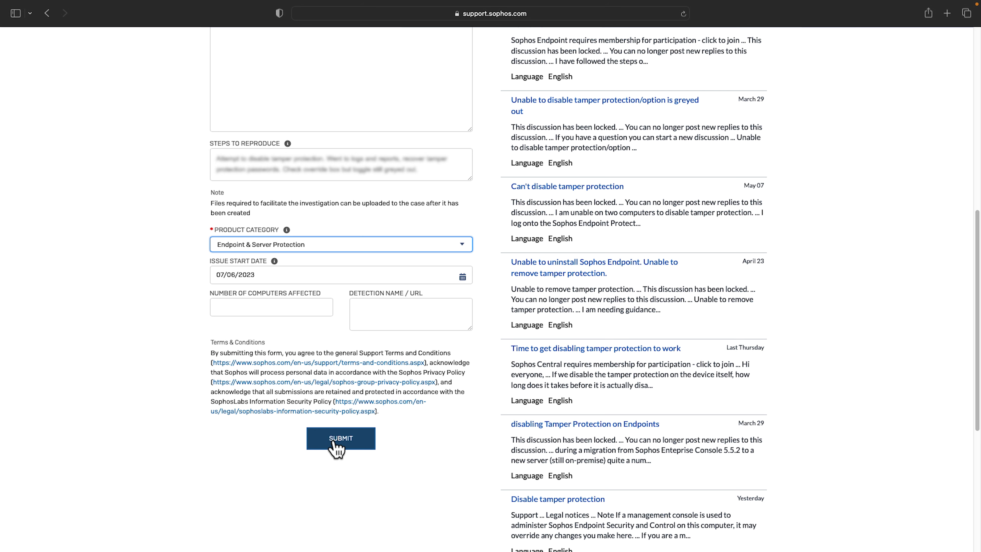
pyautogui.click(340, 438)
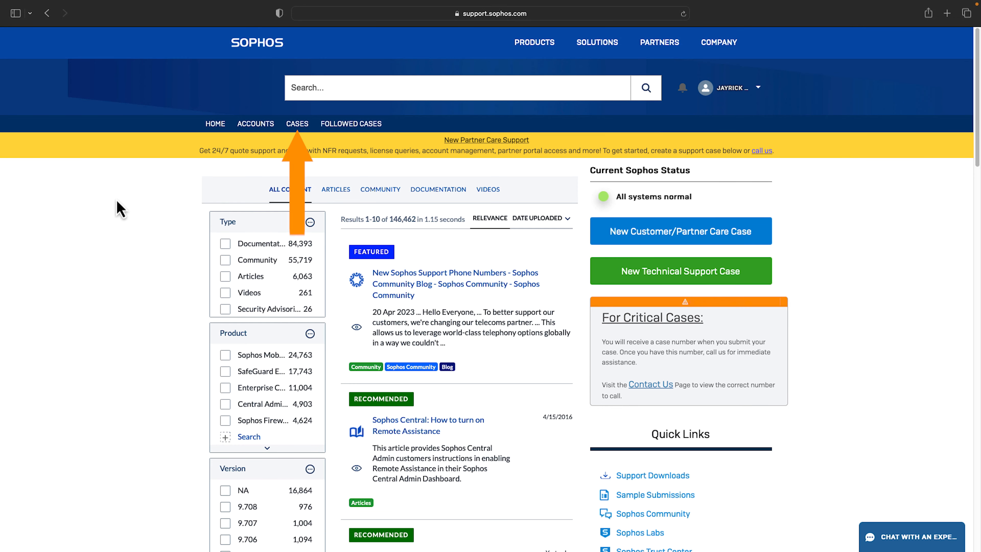
# Step: Open Tamper Protection case 06613234 from the All Open Cases list
pyautogui.click(297, 124)
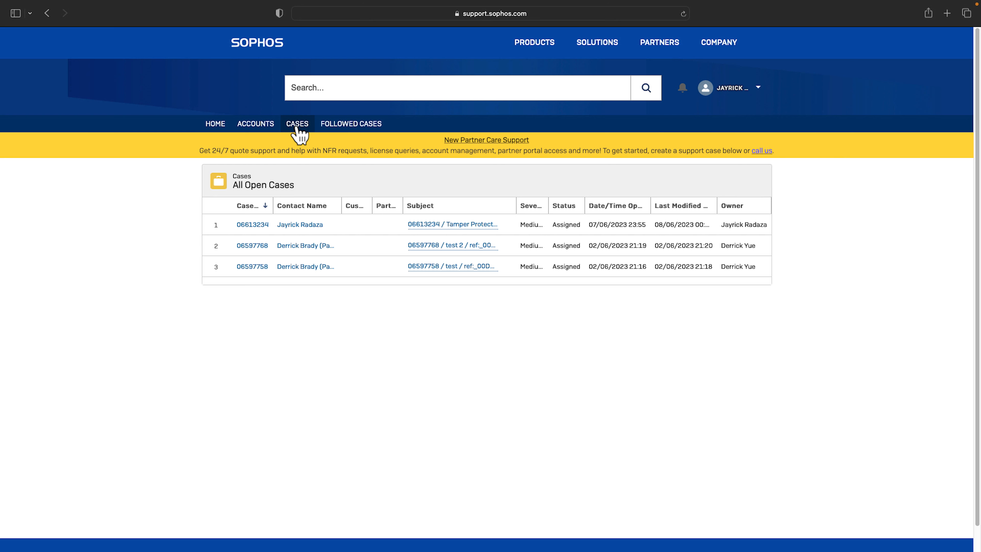
pyautogui.click(251, 225)
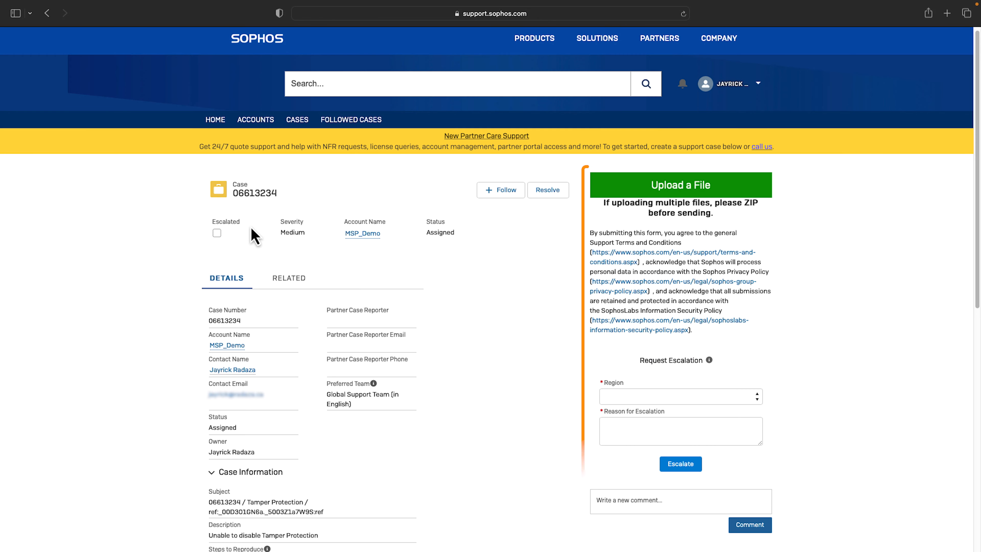
# Step: Post the comment 'Issue has affected 2 endpoints' on case 06613234
pyautogui.scroll(-3)
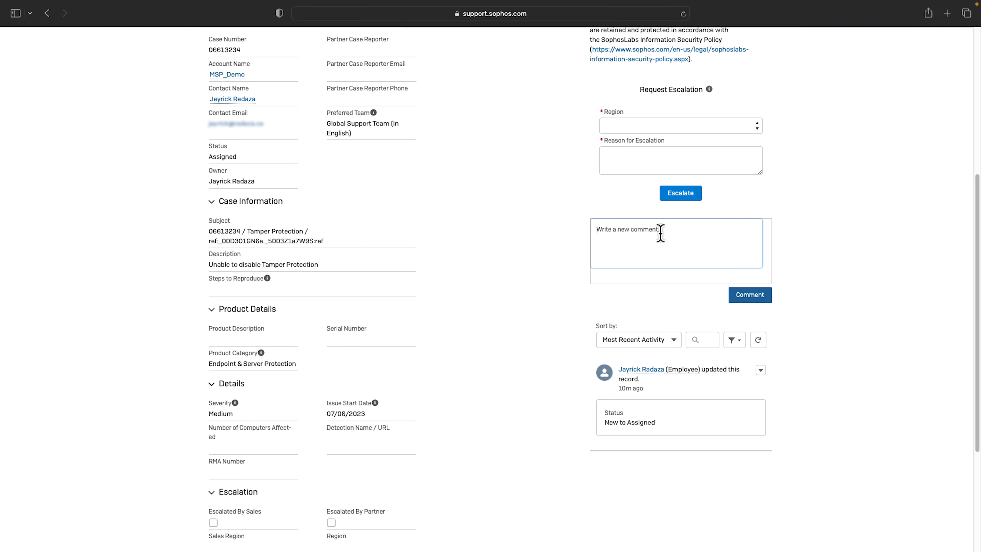
pyautogui.write('Issue has affected 2 endpoints')
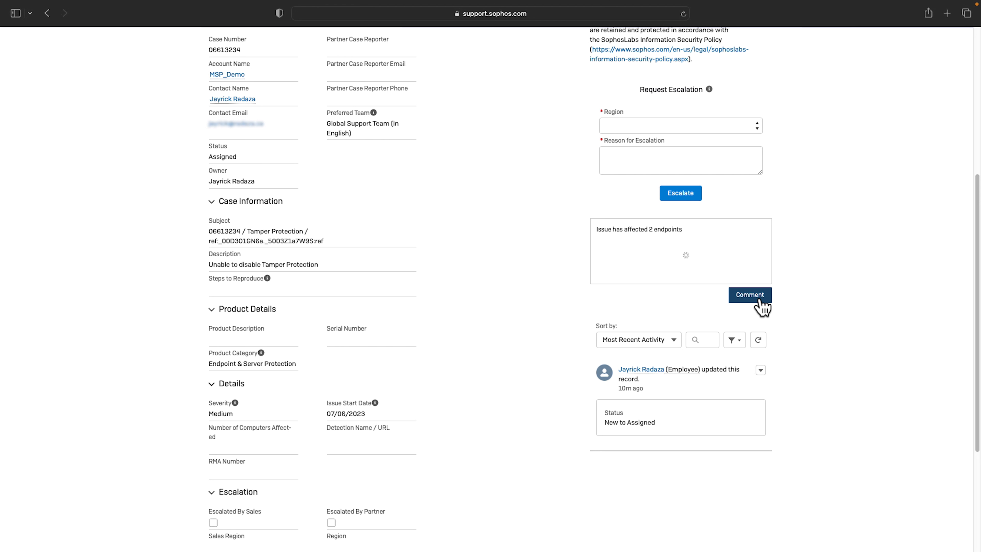
pyautogui.click(750, 294)
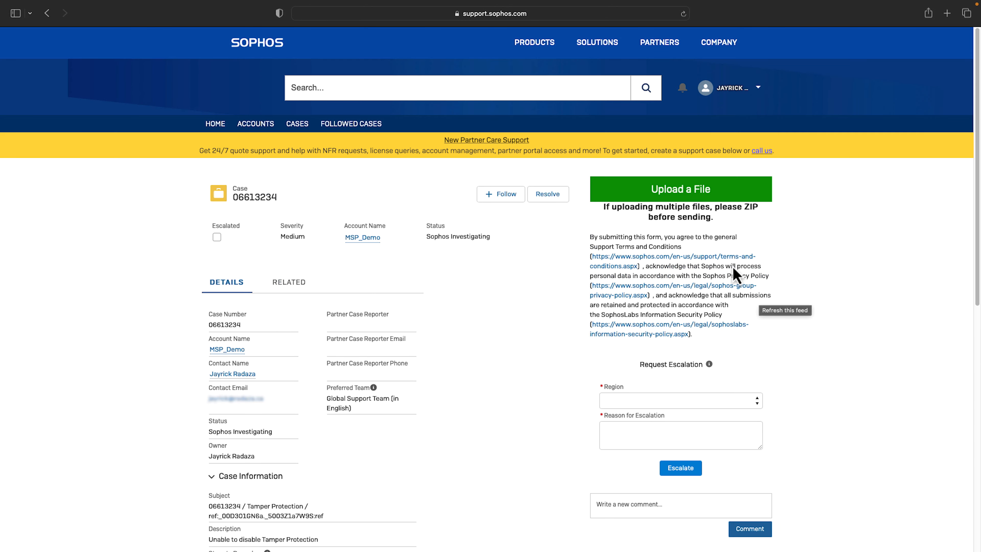
pyautogui.moveTo(674, 206)
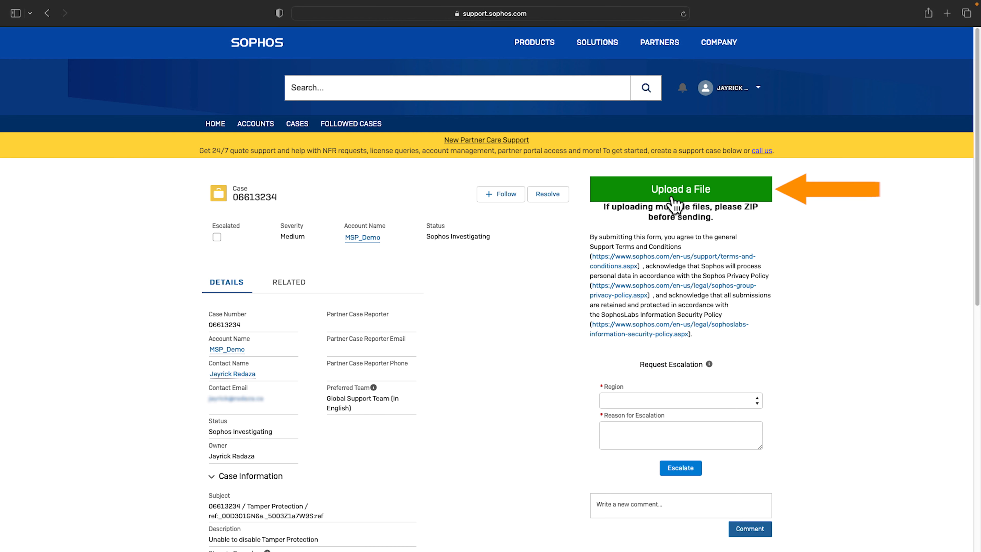
pyautogui.click(680, 189)
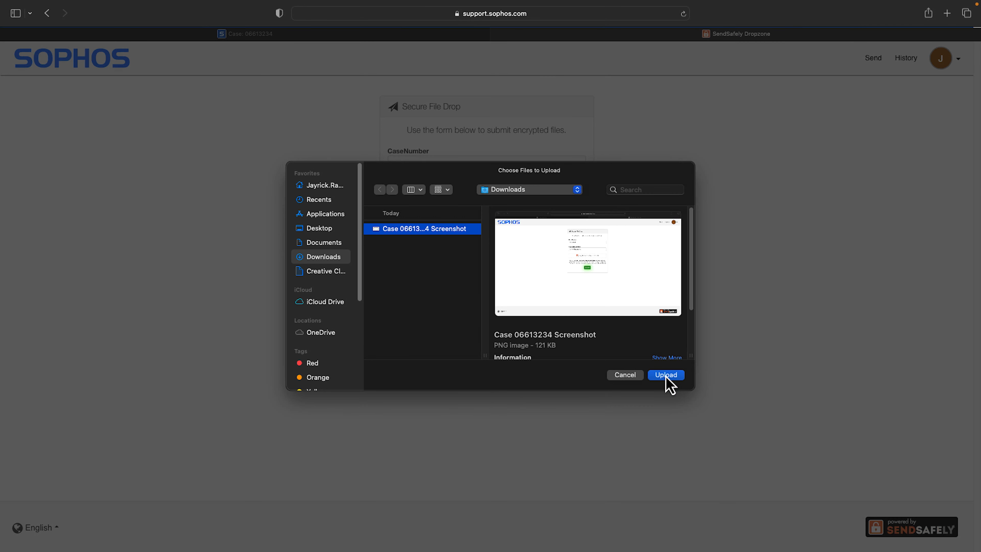
pyautogui.click(665, 374)
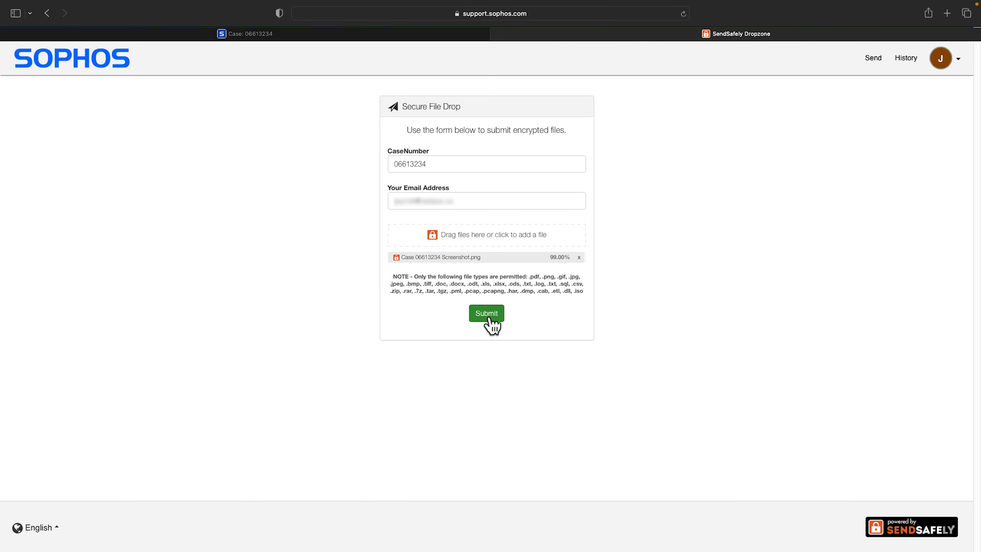
pyautogui.click(486, 313)
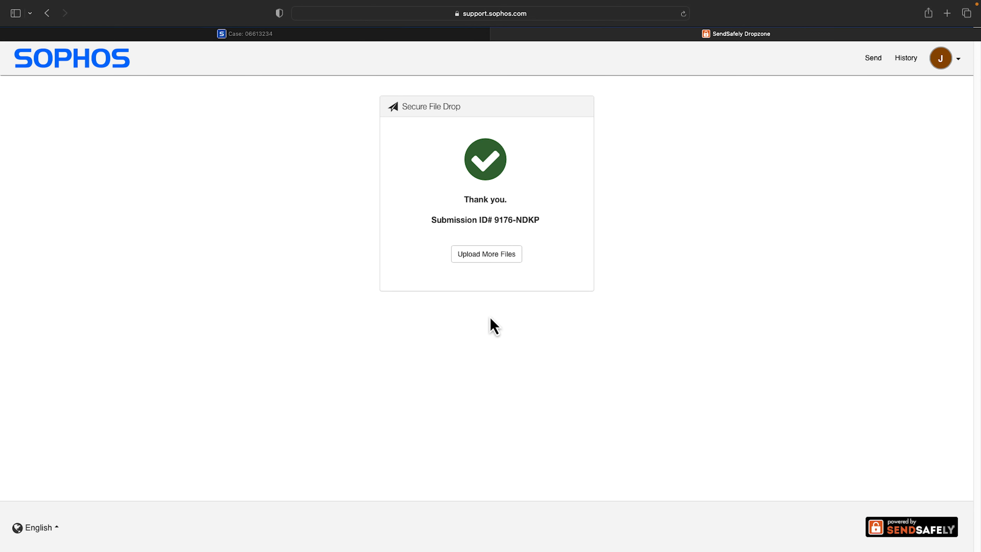
pyautogui.click(244, 33)
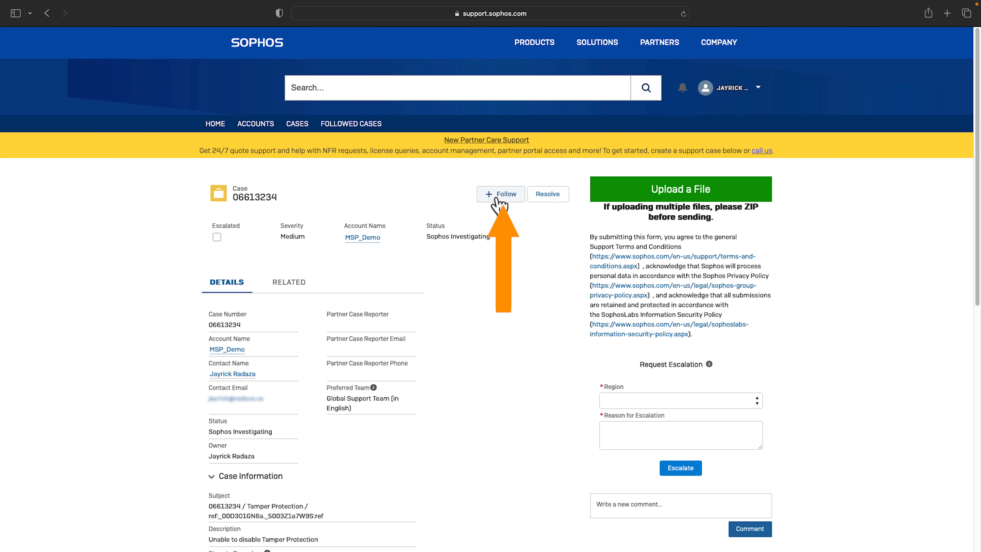
# Step: Follow case 06613234 and escalate it to Americas with reason 'Issue is causing a company outage'
pyautogui.click(500, 195)
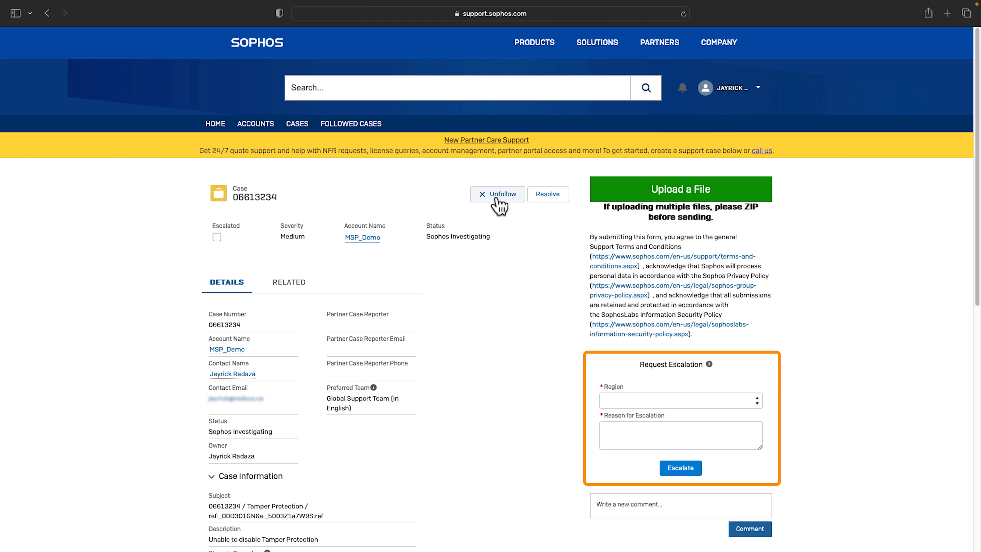
pyautogui.click(496, 195)
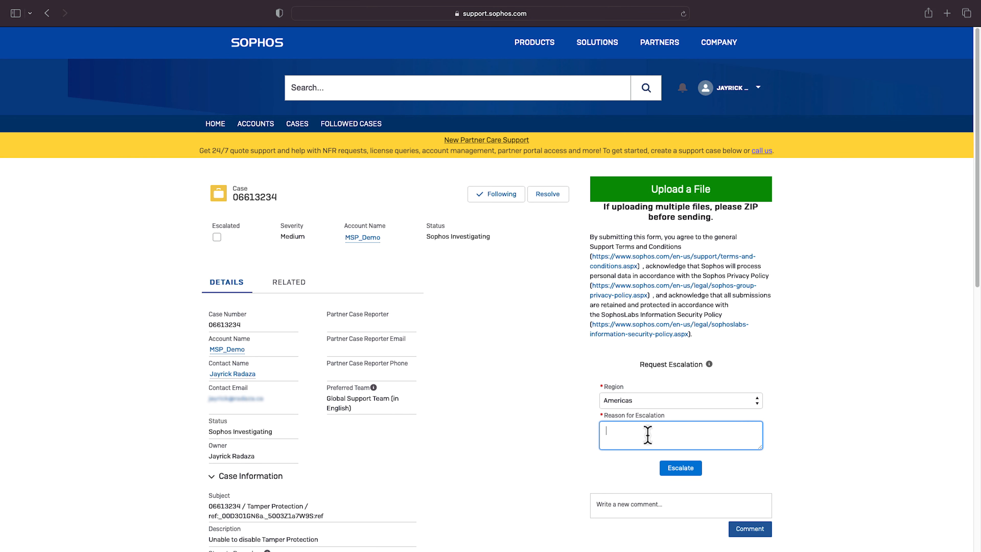
pyautogui.write('Issue is causing a company outage')
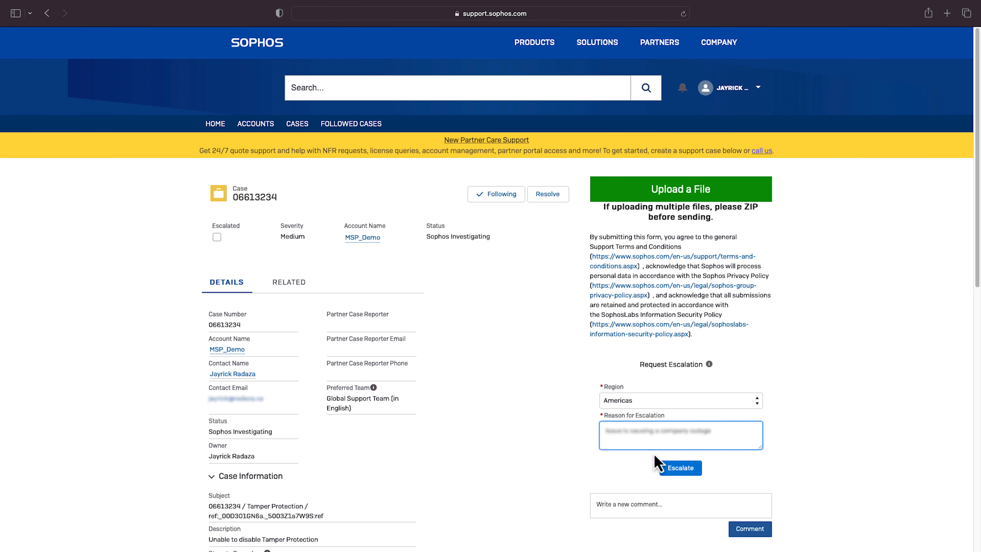
pyautogui.click(680, 467)
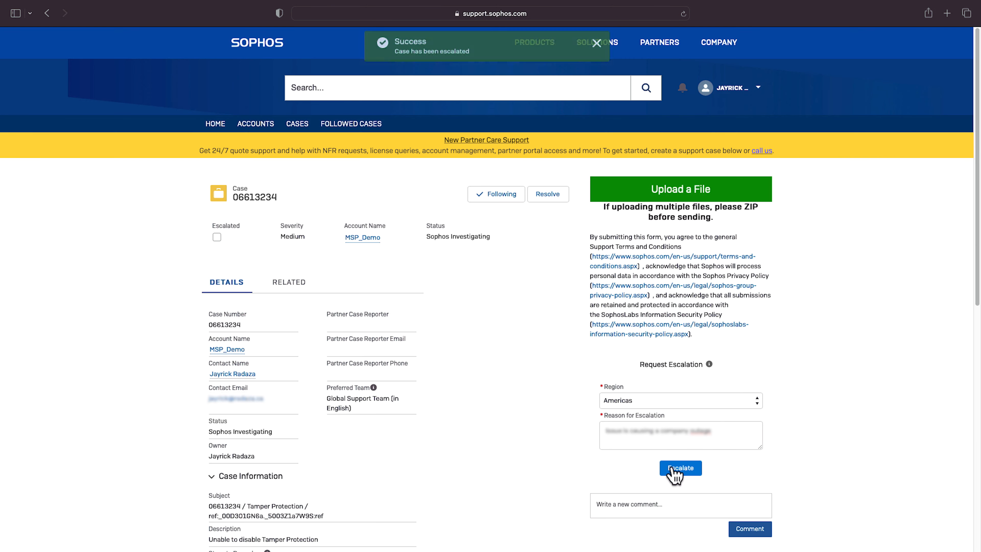
pyautogui.click(680, 468)
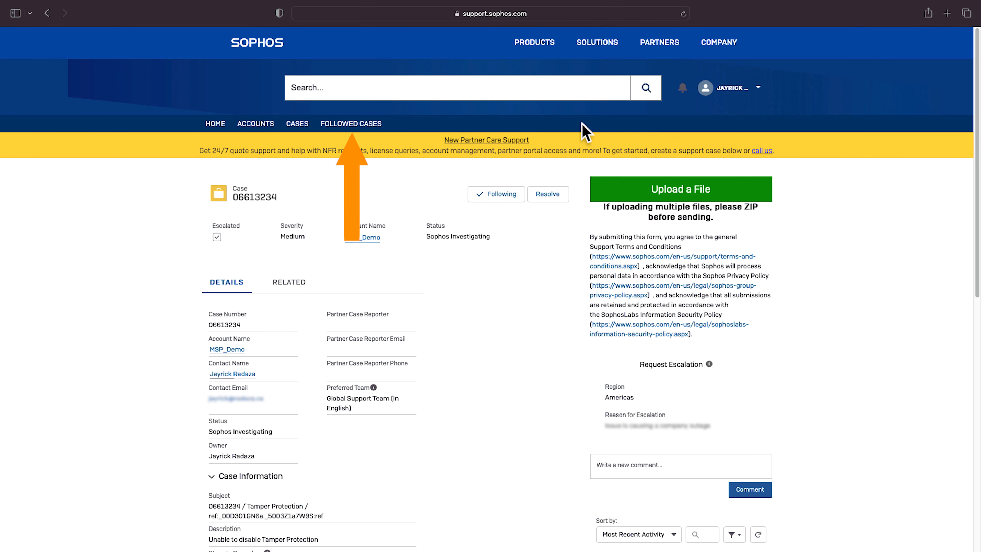
# Step: Review the followed cases activity feed, then list the shared accounts
pyautogui.click(351, 123)
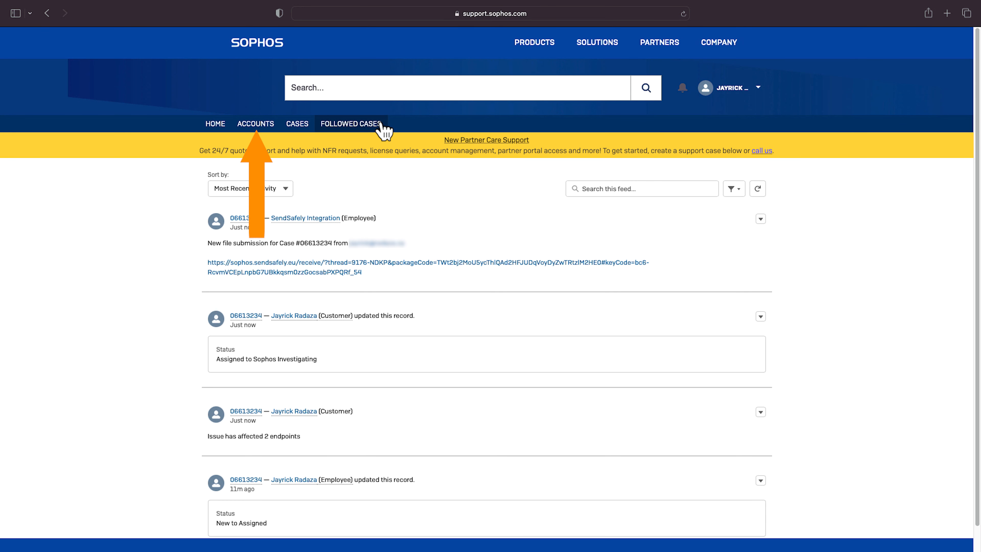
pyautogui.click(256, 123)
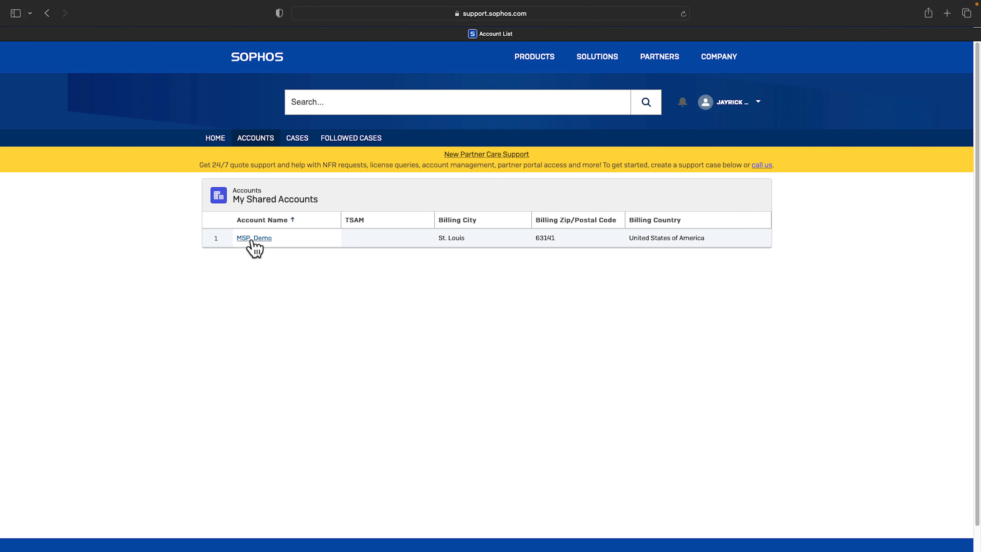
# Step: Review MSP_Demo's related support cases, then return to the portal home page
pyautogui.click(254, 238)
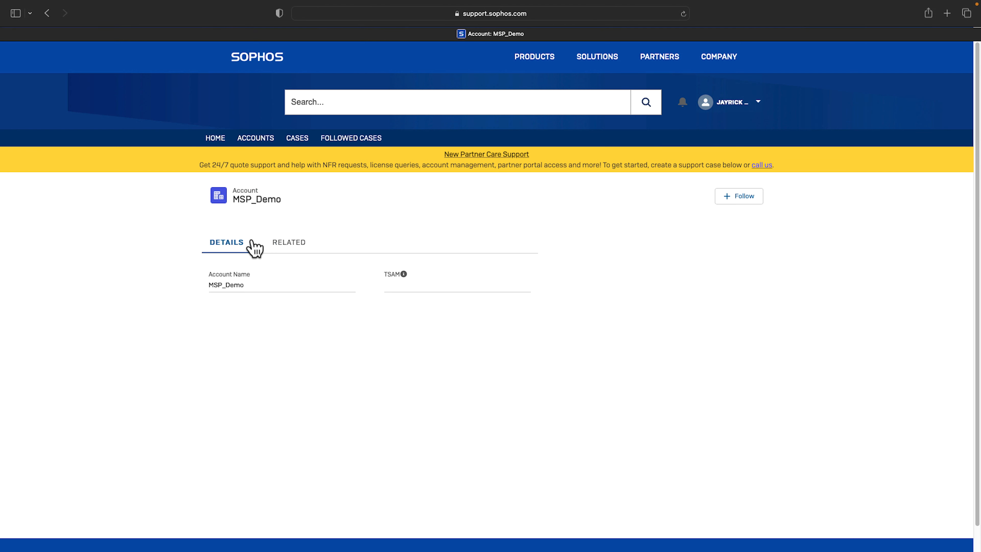
pyautogui.click(288, 243)
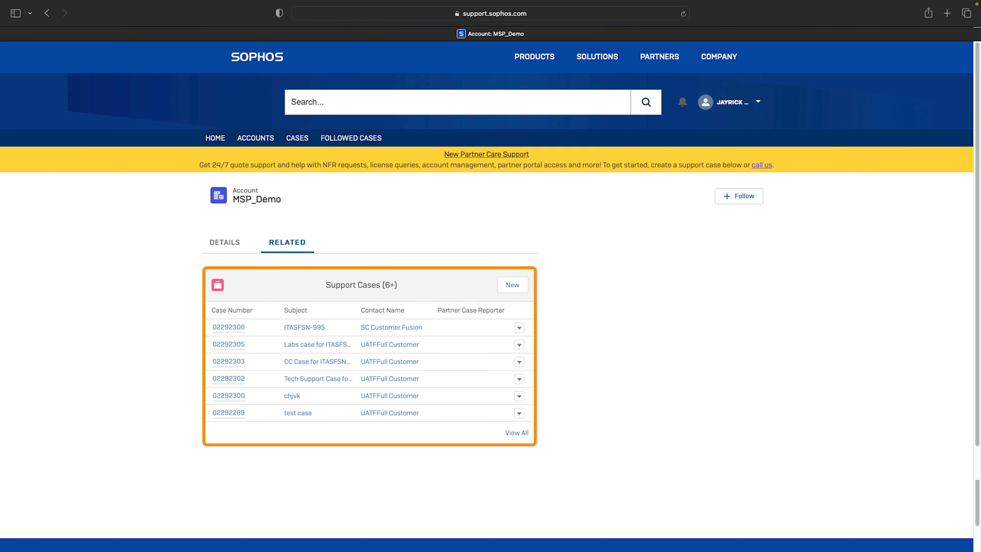
pyautogui.click(215, 138)
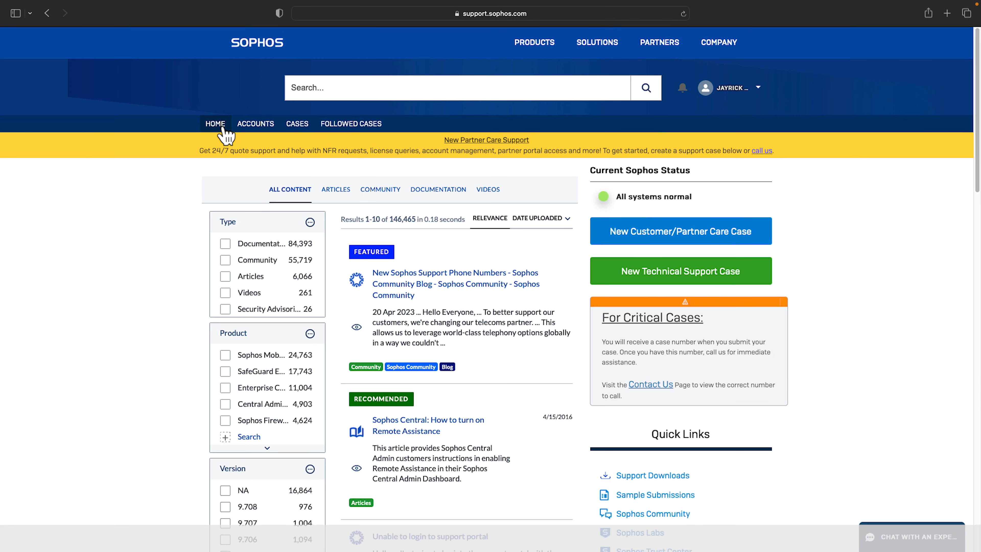
# Step: Request a live chat via CHAT WITH AN EXPERT and leave it waiting to connect
pyautogui.scroll(-3)
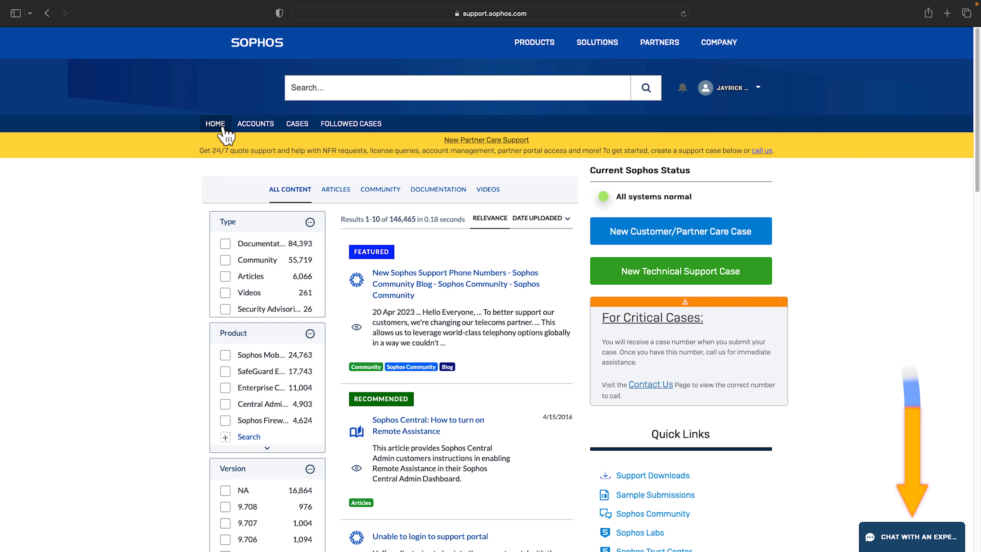
pyautogui.moveTo(886, 541)
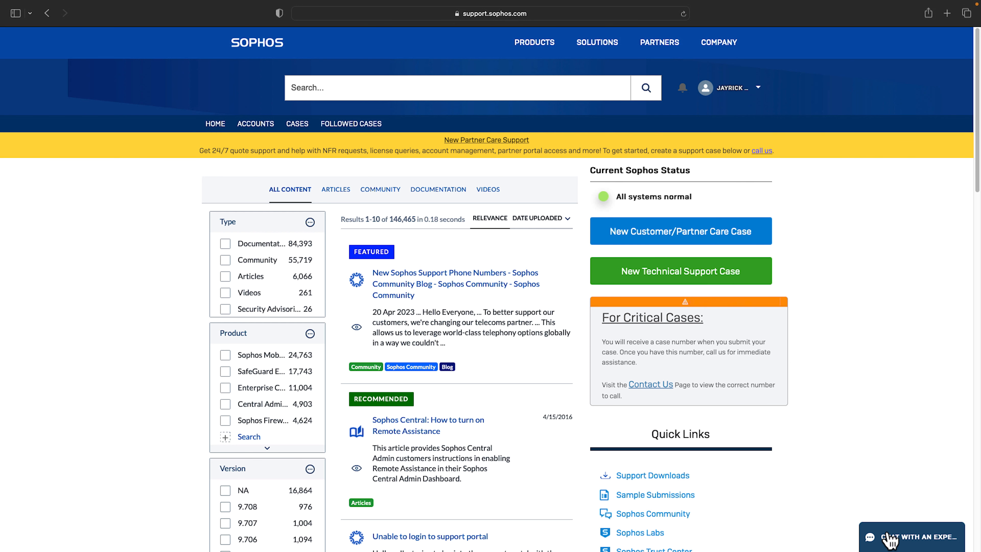
pyautogui.click(911, 537)
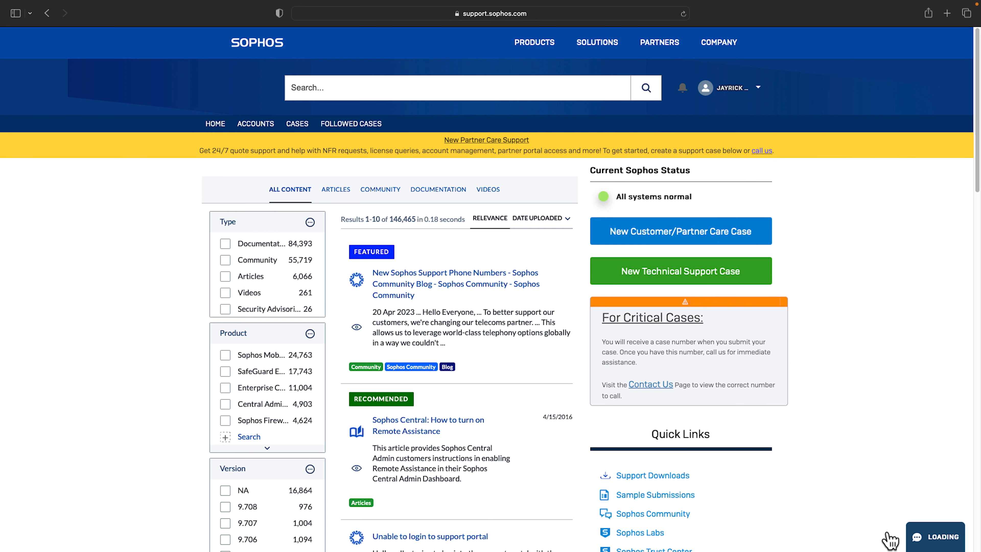
pyautogui.click(934, 536)
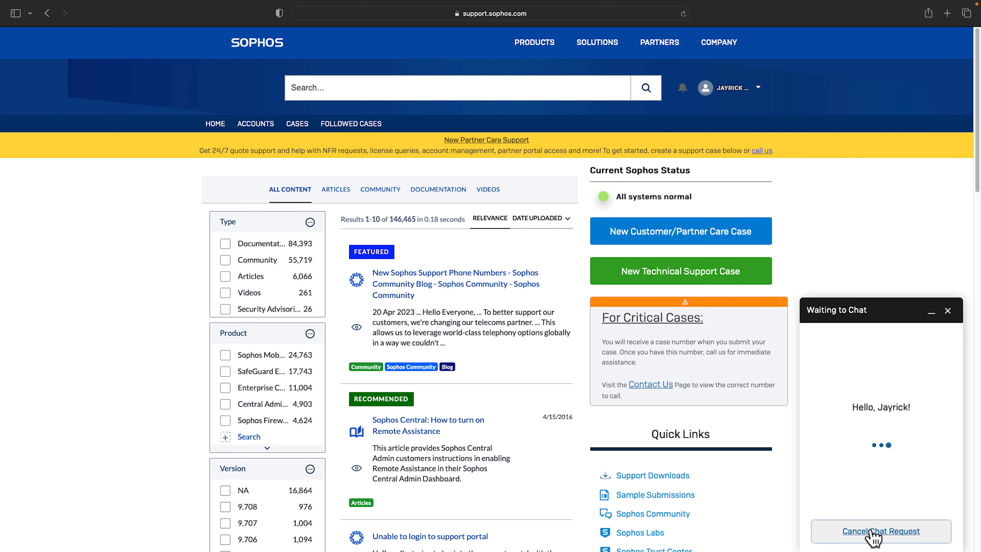